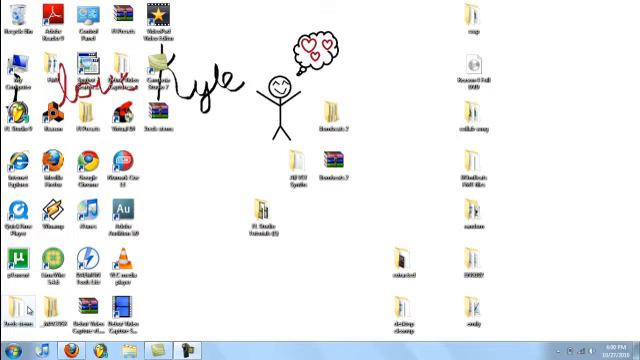
Bring up the Computer window listing the hard drives and removable storage
click(12, 352)
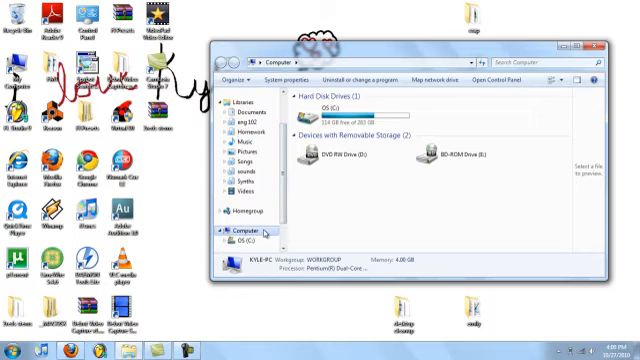
Browse the C: drive down to FL Studio's Plugins folder and select the VST and Vstplugins folders
double_click(330, 104)
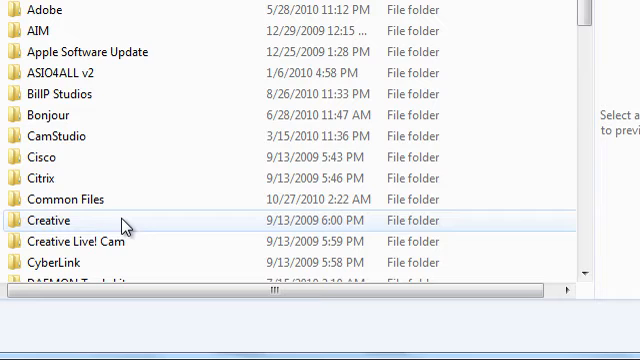
scroll(down, 3)
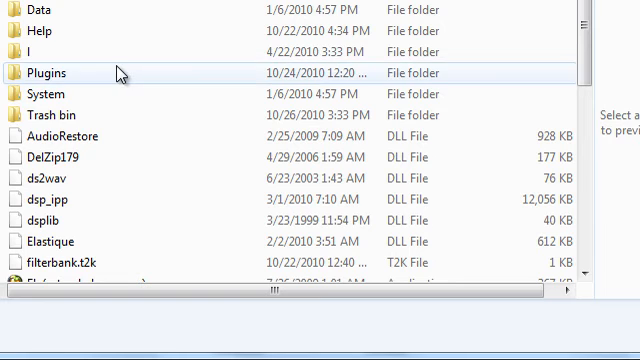
scroll(down, 3)
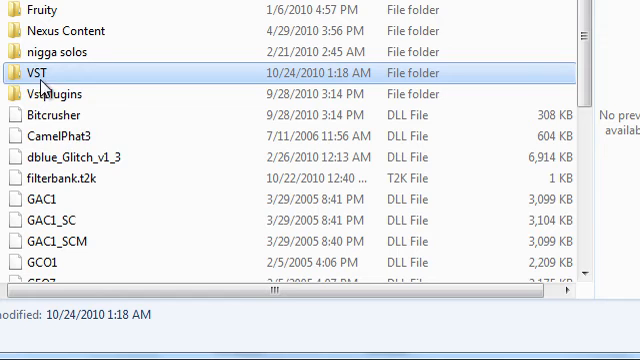
click(56, 94)
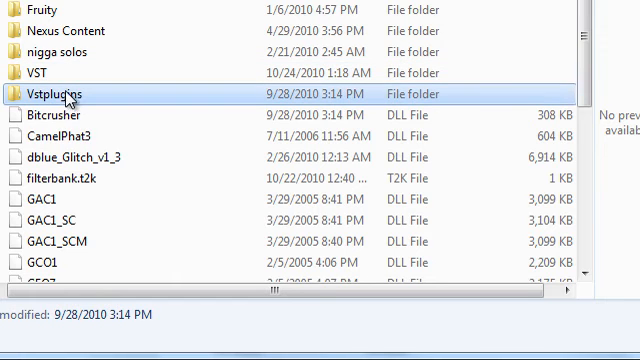
click(48, 72)
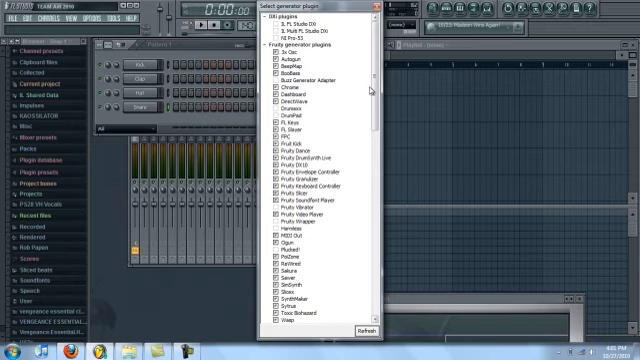
Tick the newly detected VST synth's checkbox in the Select generator plugin list
scroll(down, 3)
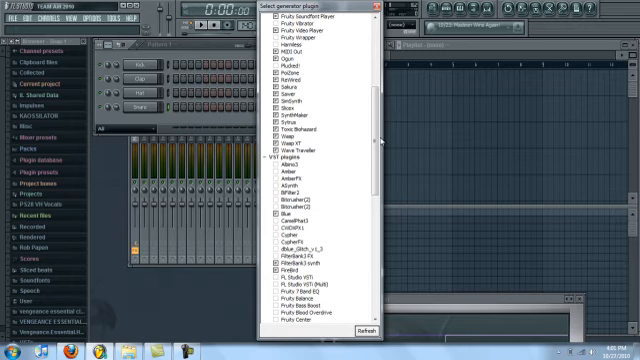
scroll(down, 3)
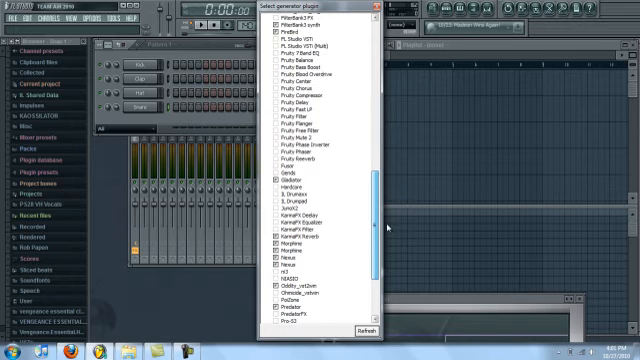
scroll(down, 3)
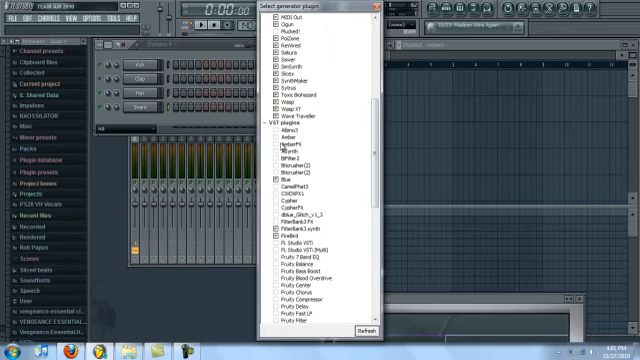
click(284, 144)
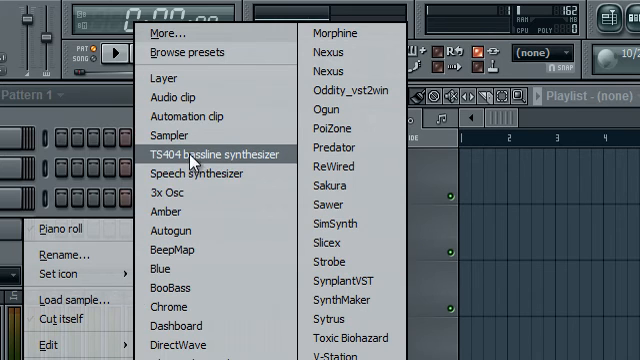
mouse_move(204, 212)
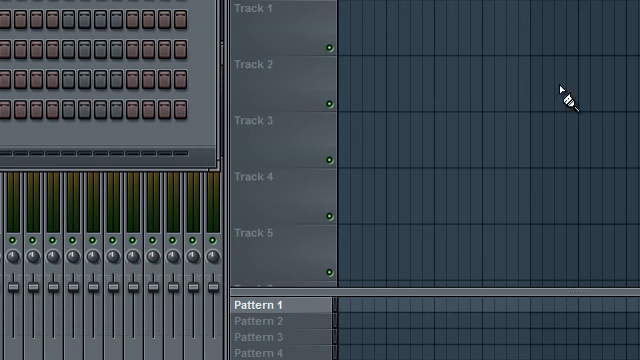
mouse_move(396, 316)
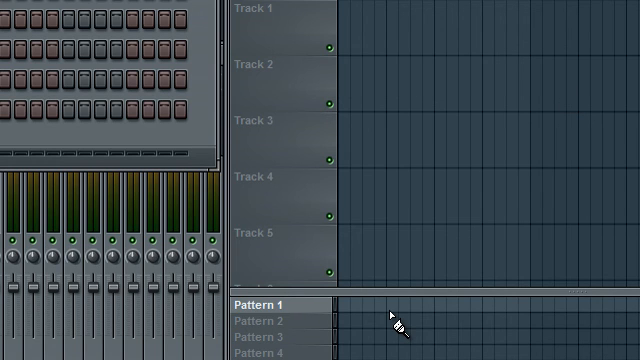
mouse_move(392, 318)
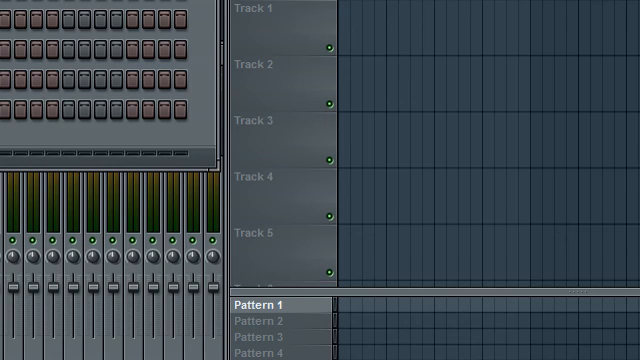